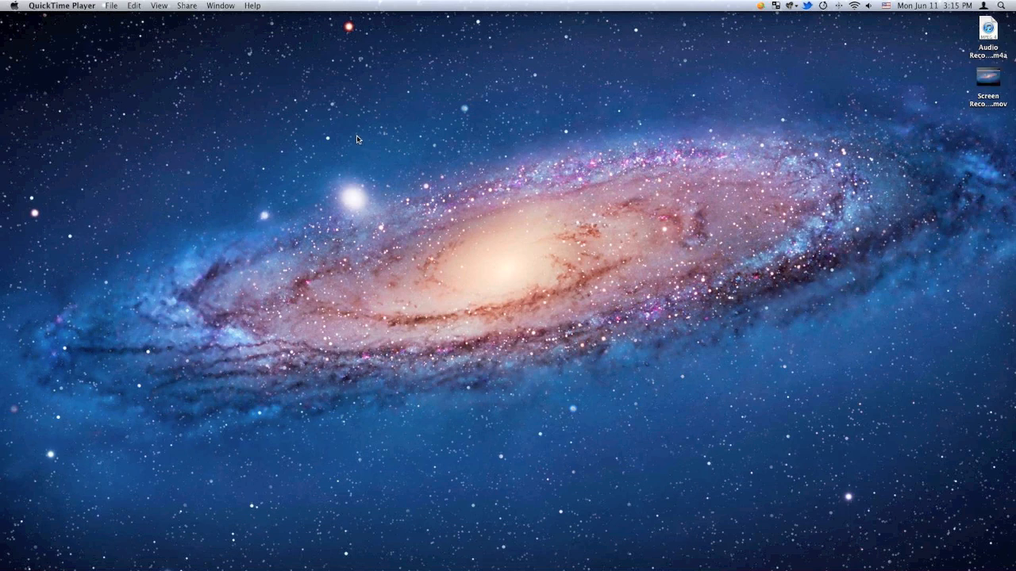
mouse_move(21, 12)
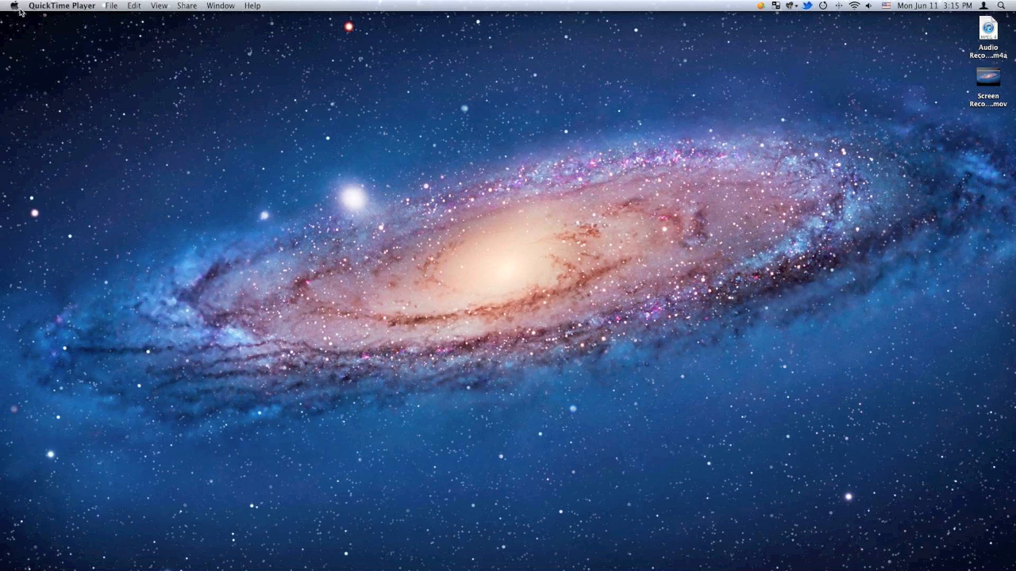
- Open About This Mac from the Apple menu to view Mac OS X 10.7.4 details
left_click(13, 5)
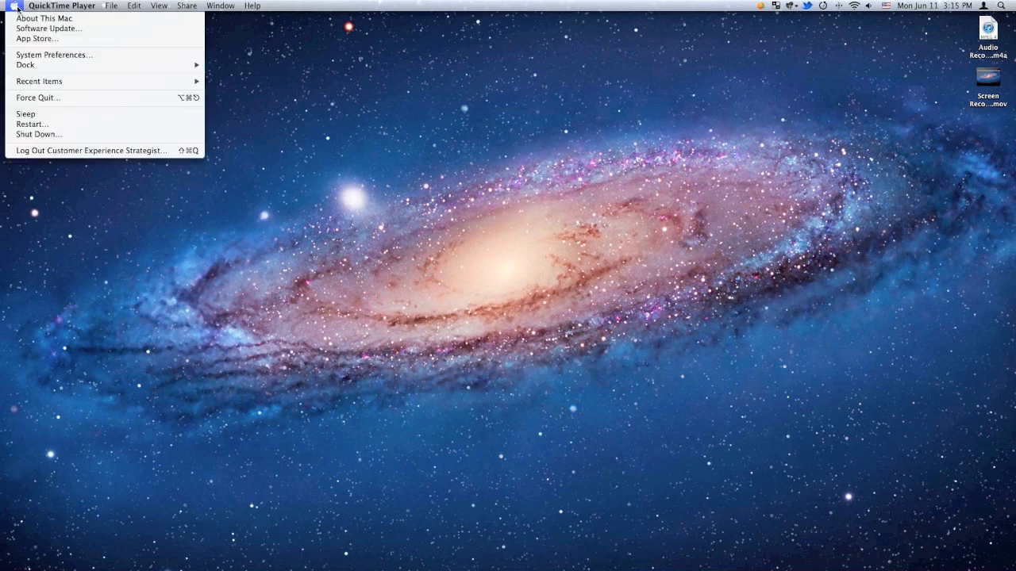
mouse_move(44, 18)
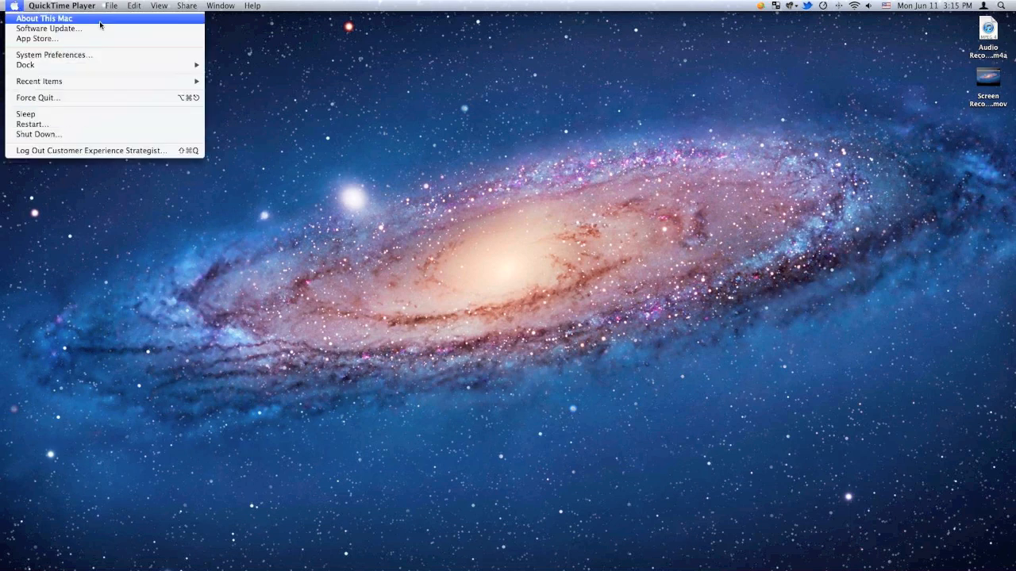
left_click(44, 18)
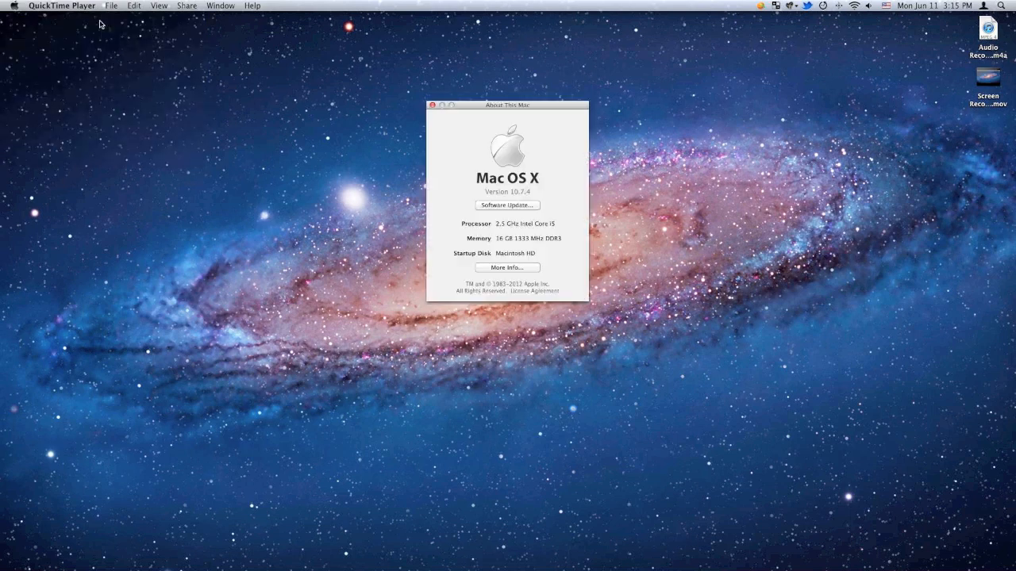
mouse_move(695, 130)
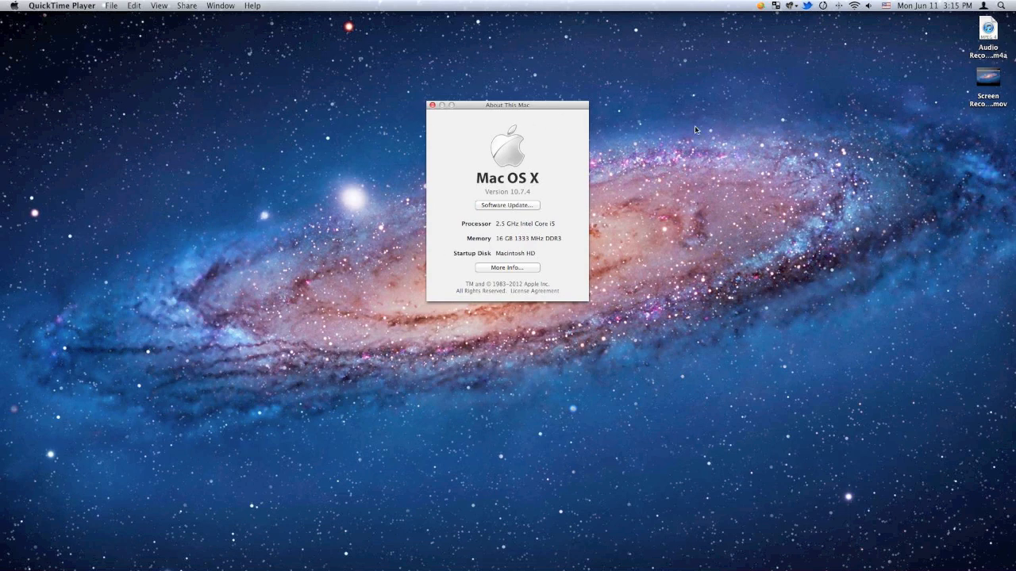
mouse_move(631, 154)
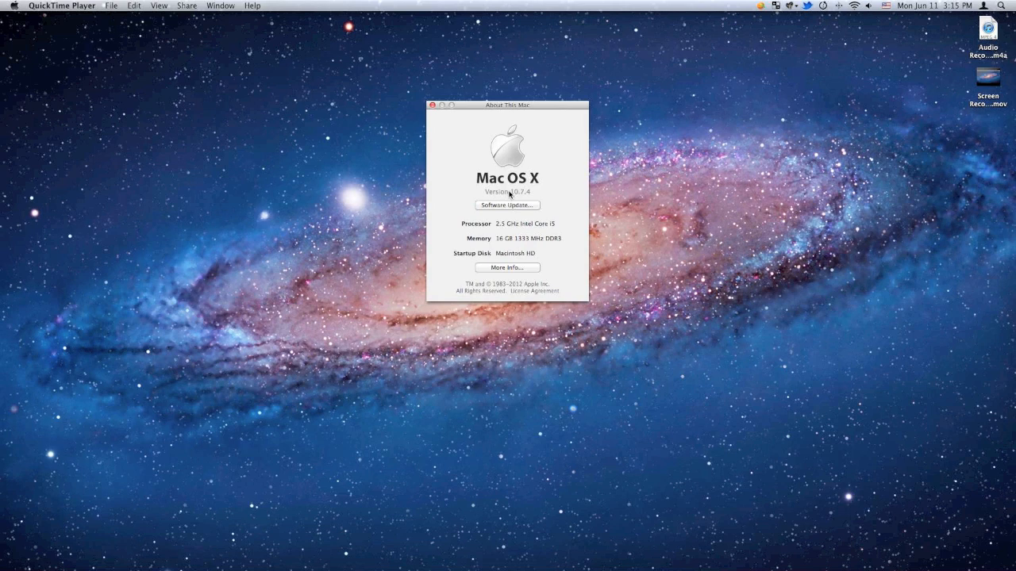
- Cycle the version line to the serial number, open More Info, and highlight the serial number
left_click(506, 191)
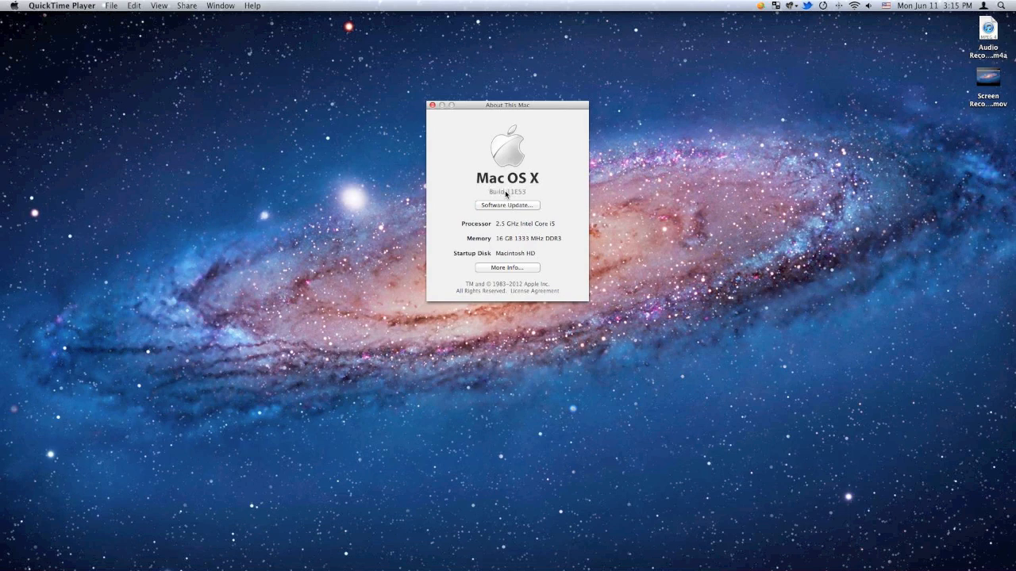
left_click(507, 192)
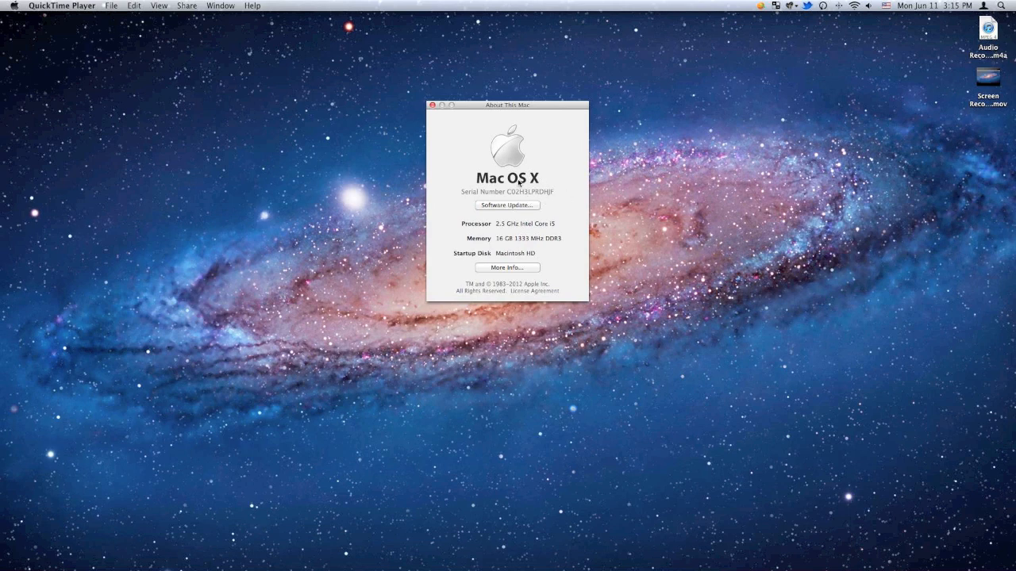
mouse_move(524, 257)
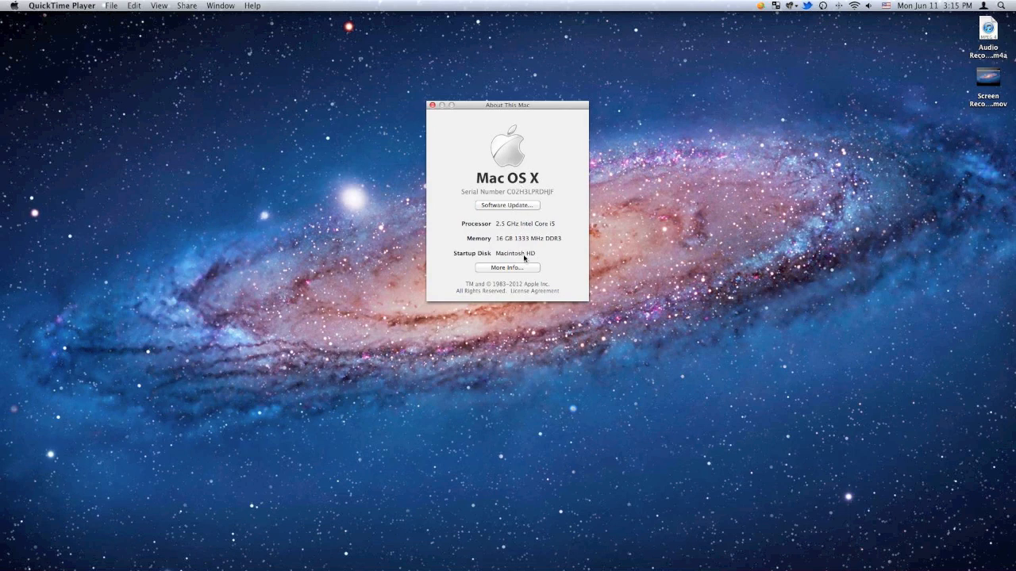
left_click(507, 266)
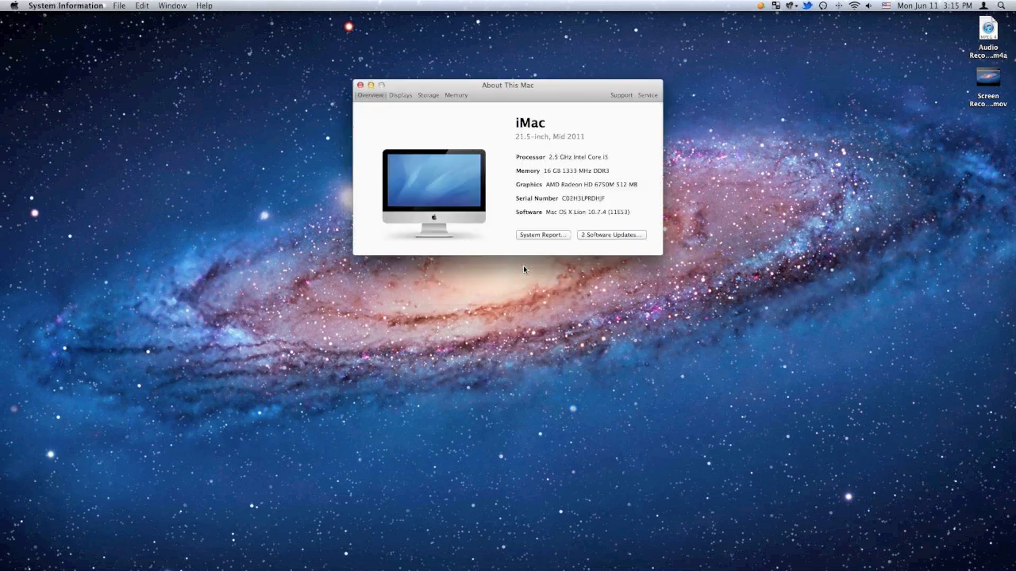
double_click(567, 198)
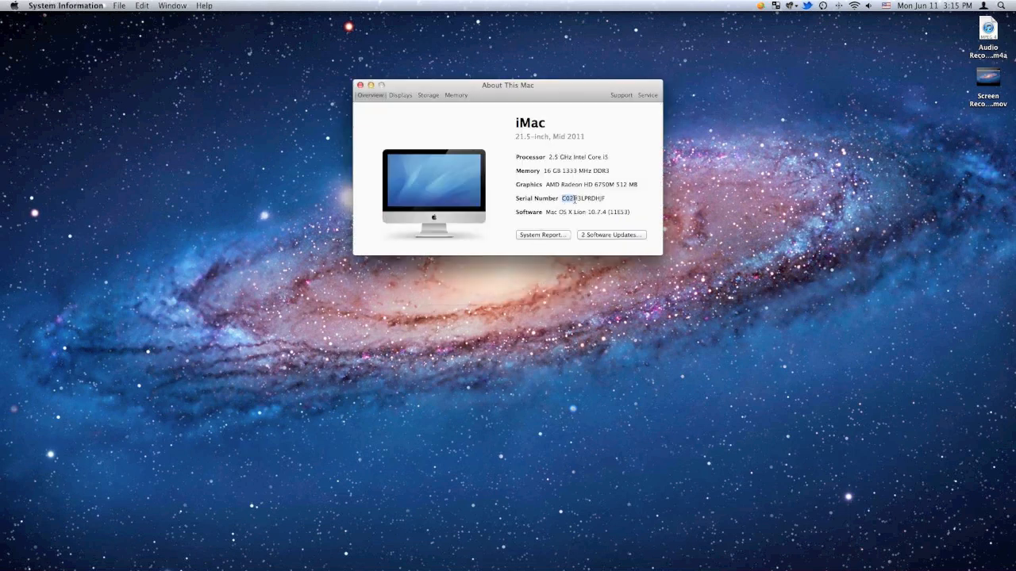